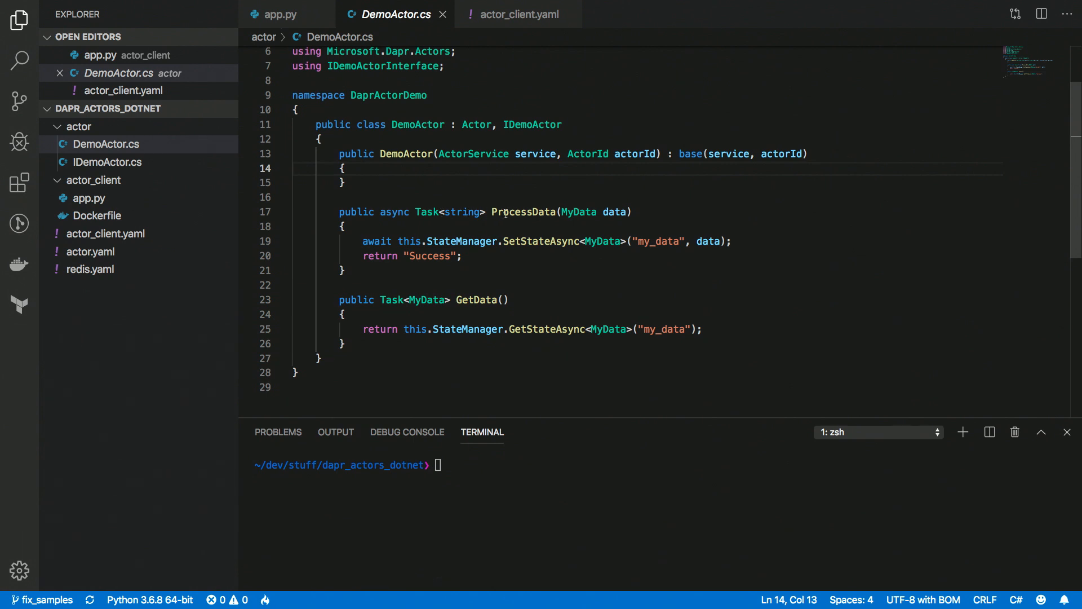
- Review DemoActor's ProcessData and GetData methods and the my_data state key, then bring up actor.yaml
{"action": "left_click", "coordinate": [515, 212]}
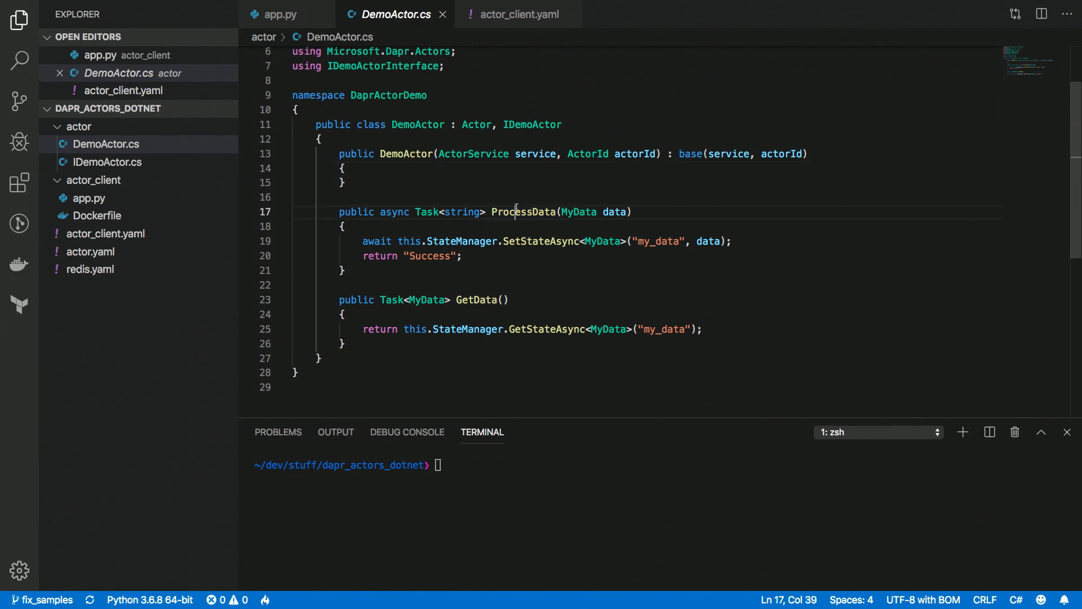
{"action": "double_click", "coordinate": [474, 300]}
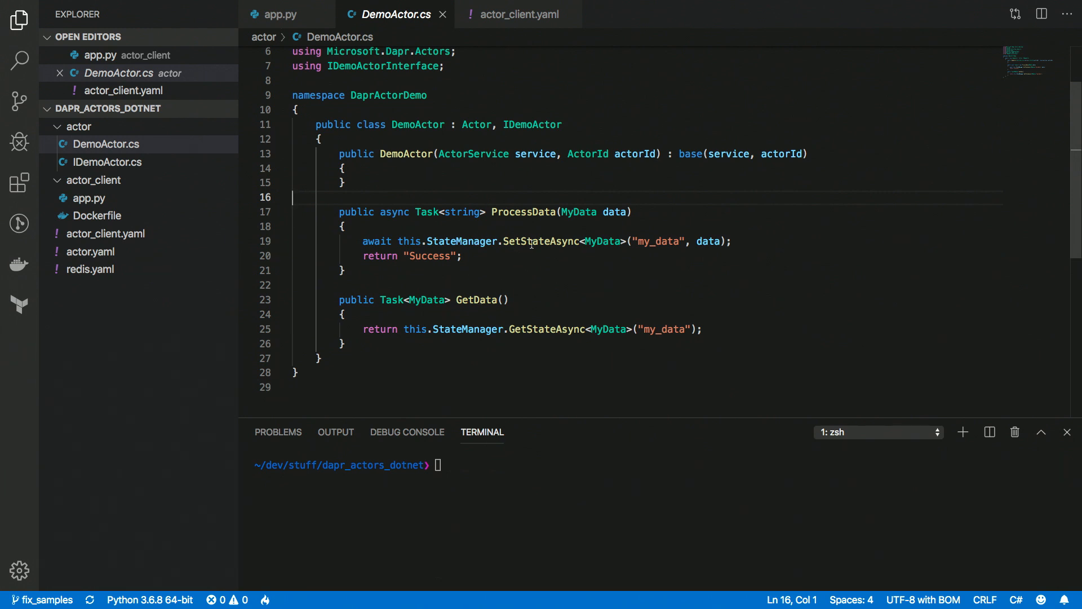
{"action": "double_click", "coordinate": [541, 242]}
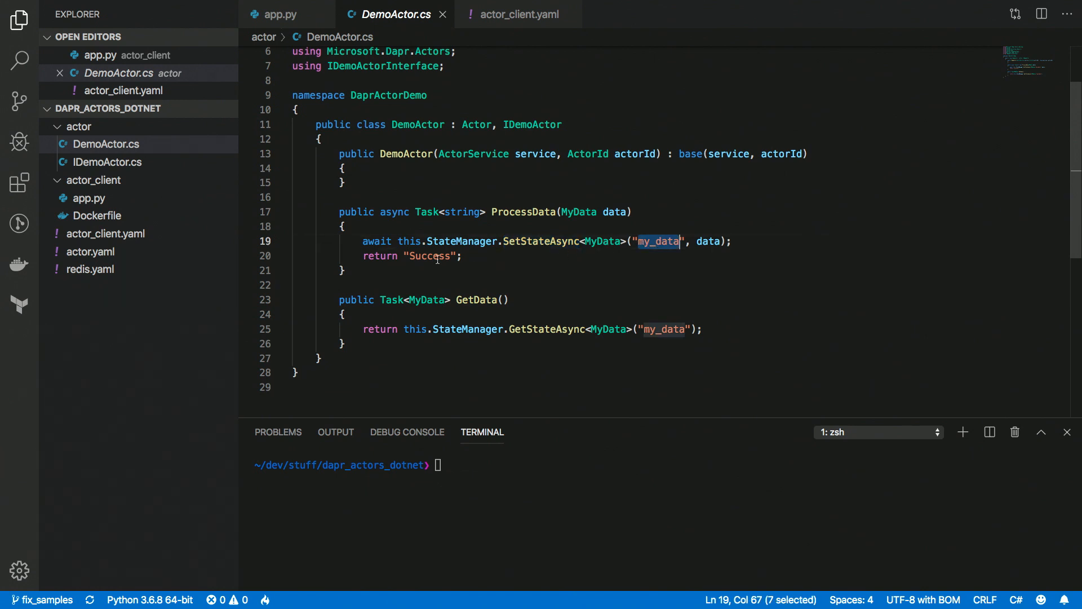
{"action": "double_click", "coordinate": [476, 300]}
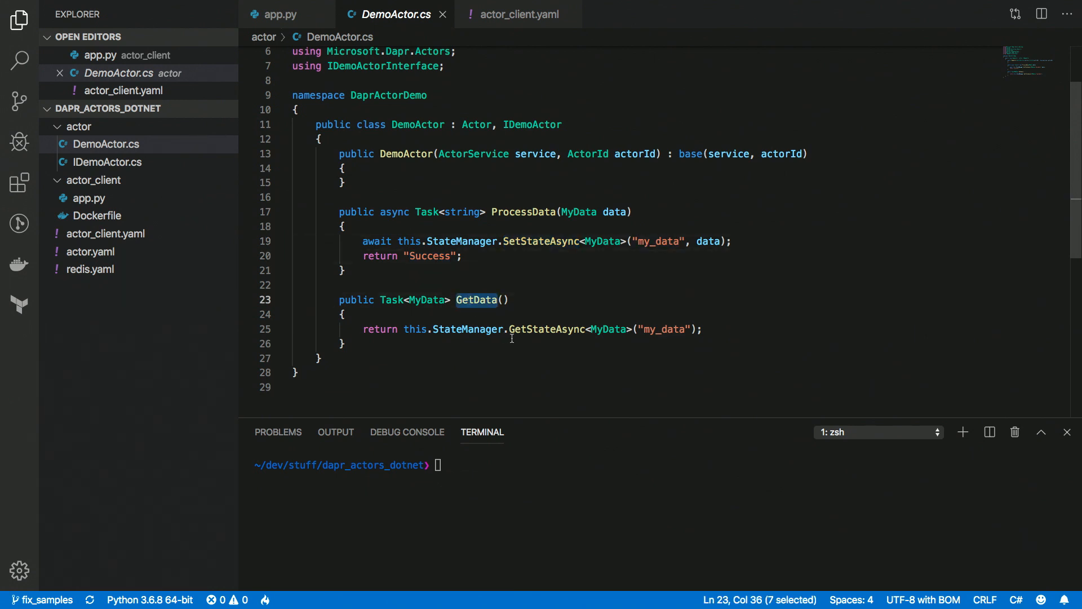
{"action": "double_click", "coordinate": [546, 328]}
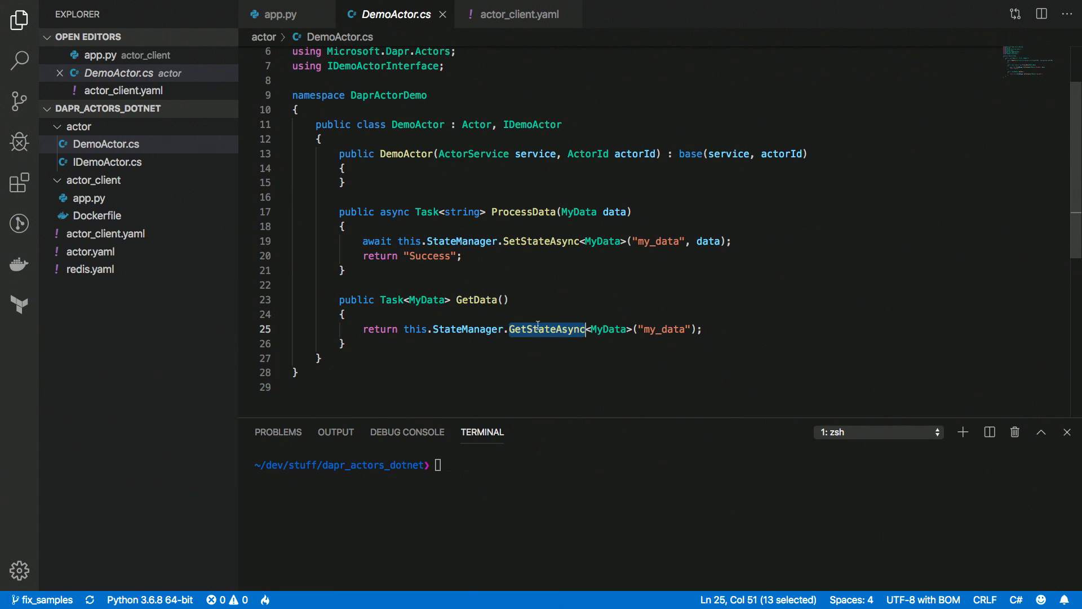
{"action": "left_click", "coordinate": [90, 251]}
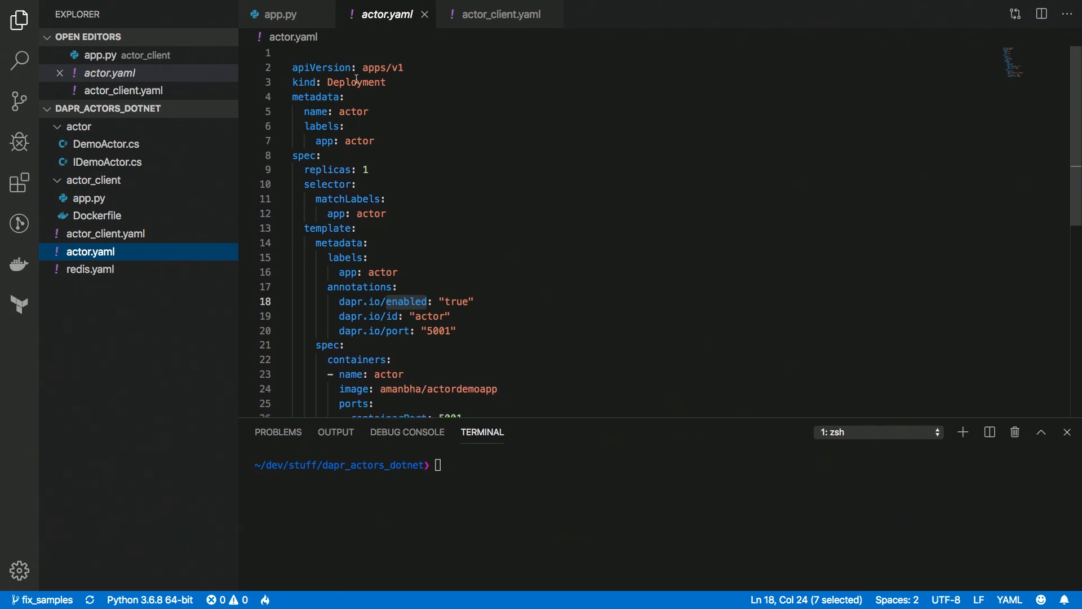
- Scroll through actor.yaml's Dapr annotations, then bring up the Python client app.py
{"action": "scroll", "scroll_direction": "down", "scroll_amount": 3}
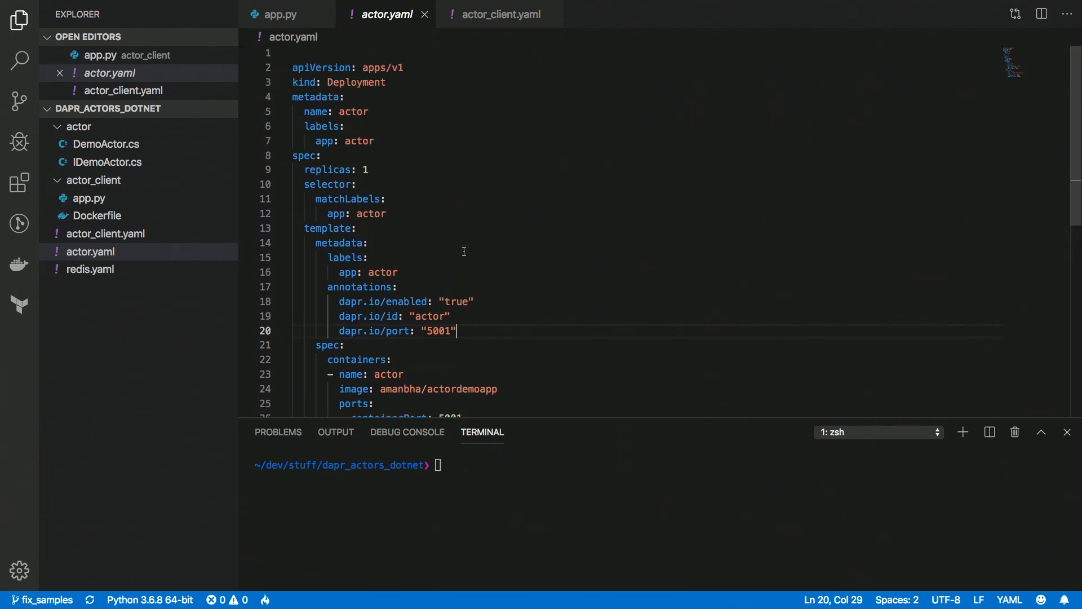
{"action": "mouse_move", "coordinate": [424, 280]}
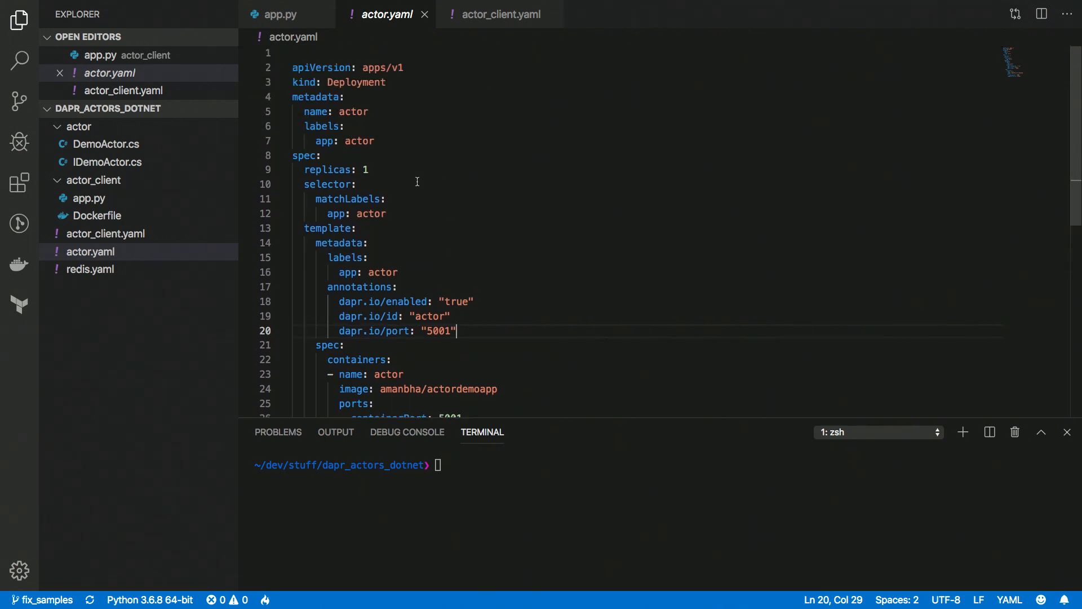
{"action": "left_click", "coordinate": [279, 14]}
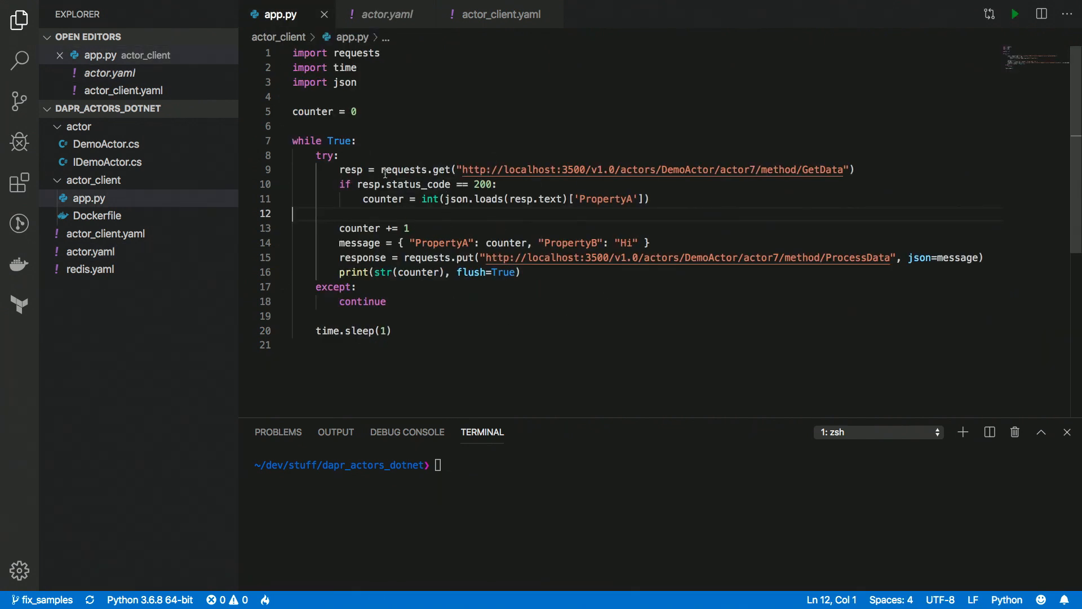
{"action": "left_click", "coordinate": [293, 125]}
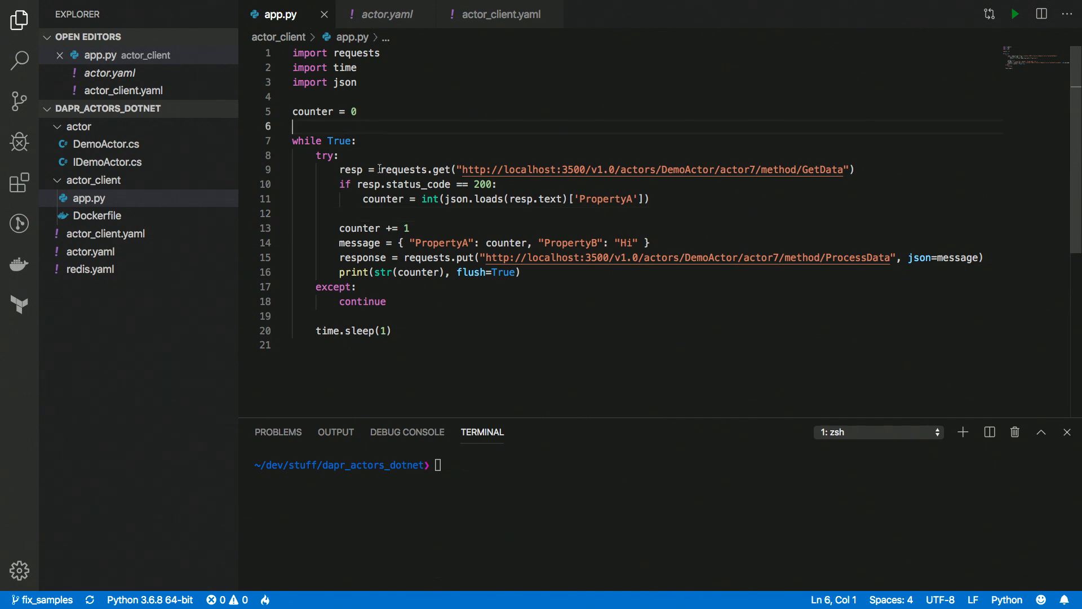
{"action": "mouse_move", "coordinate": [400, 170]}
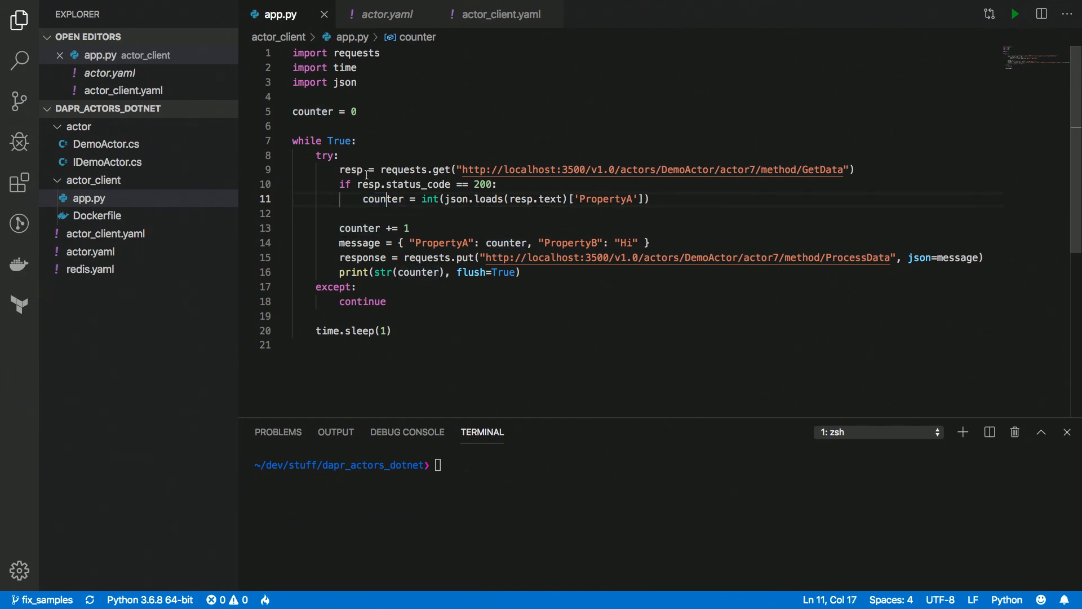
{"action": "double_click", "coordinate": [359, 228]}
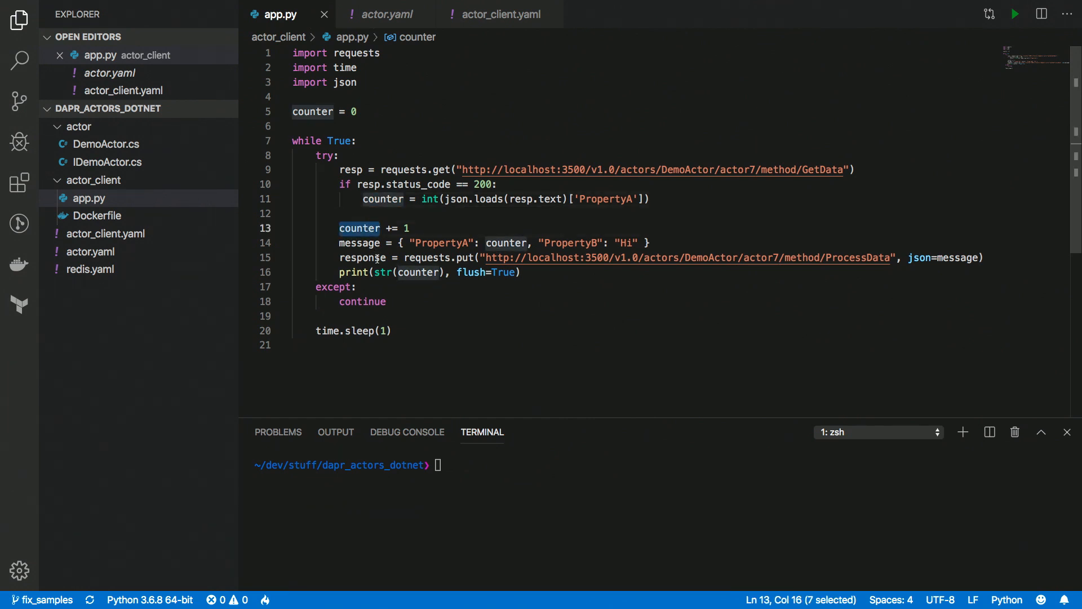
{"action": "double_click", "coordinate": [362, 257]}
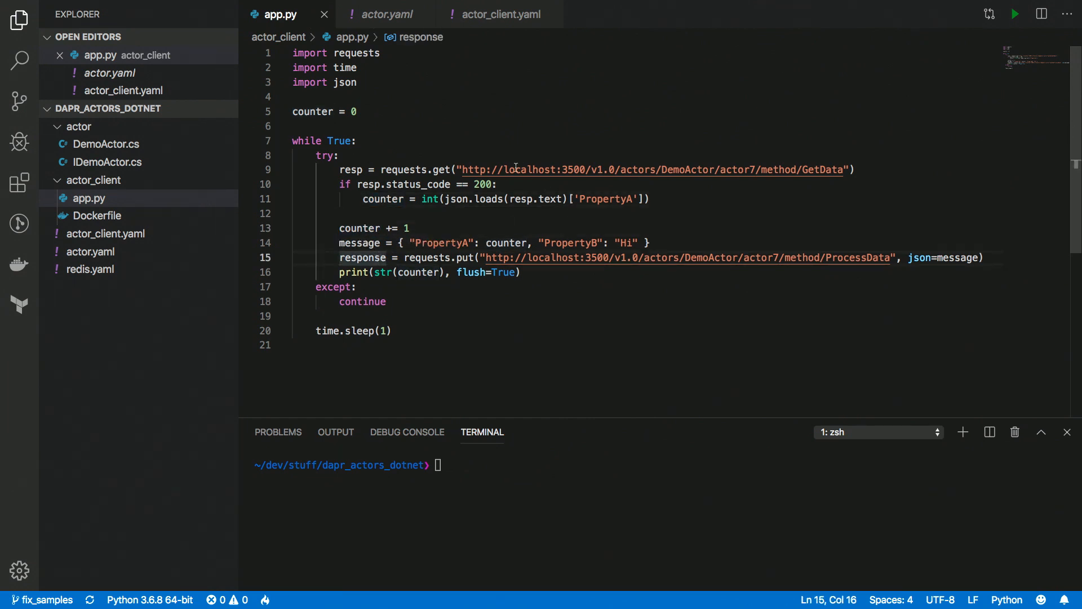
{"action": "double_click", "coordinate": [535, 170]}
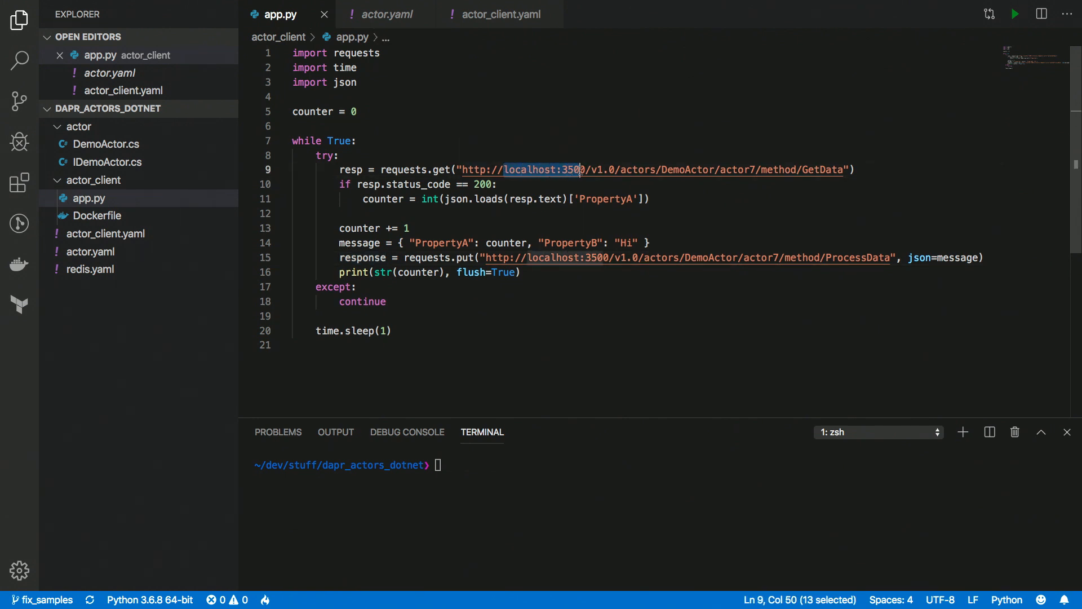
{"action": "double_click", "coordinate": [636, 170]}
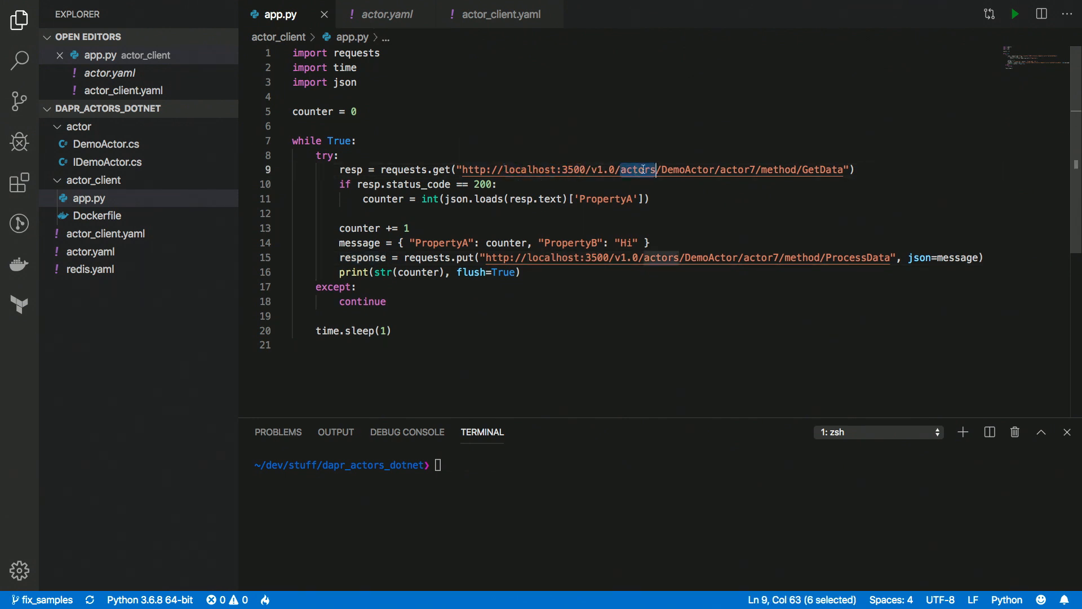
{"action": "double_click", "coordinate": [688, 170]}
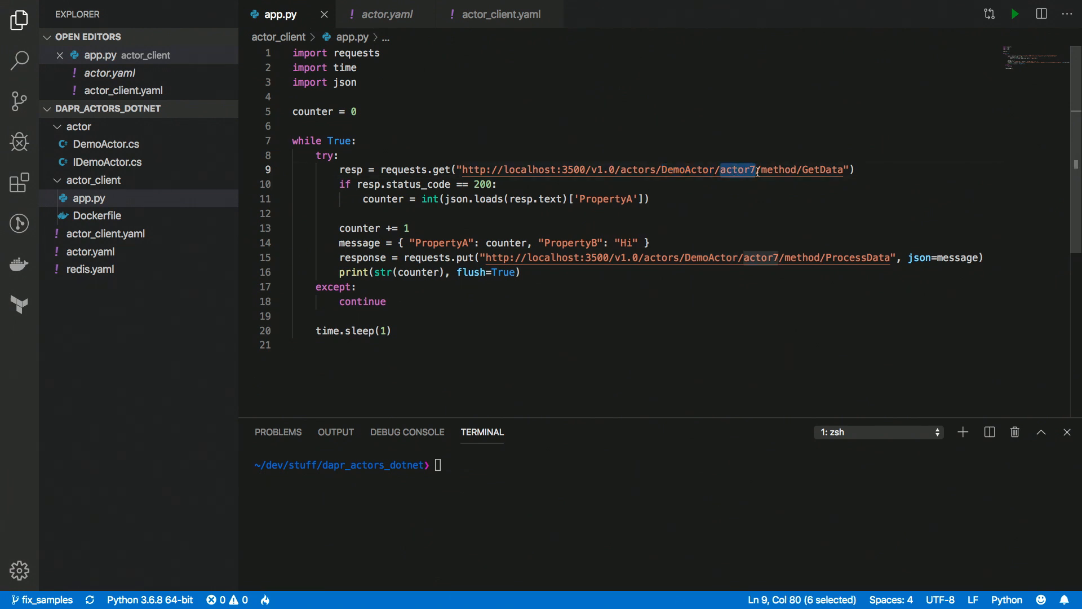
{"action": "double_click", "coordinate": [820, 171]}
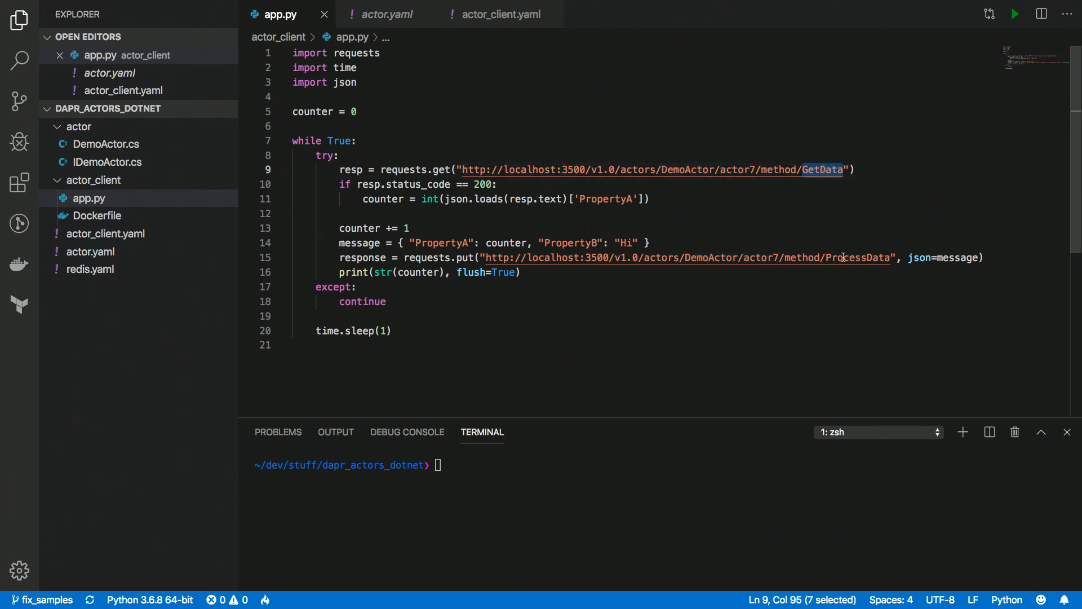